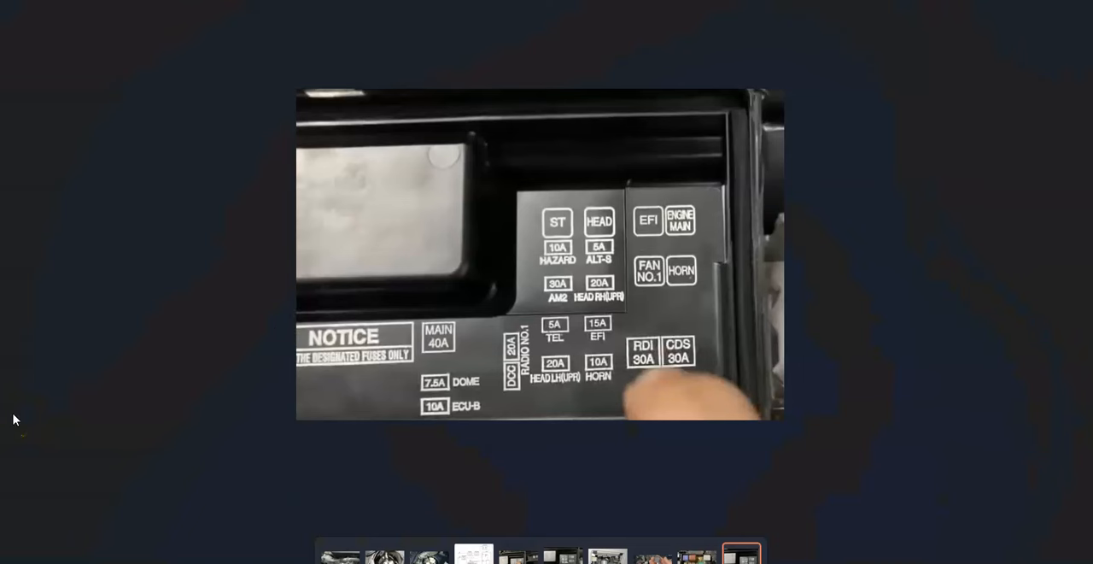
Display the under-dash relay block photo with the circled wiring bundle from the filmstrip
{"action": "left_click", "coordinate": [611, 333]}
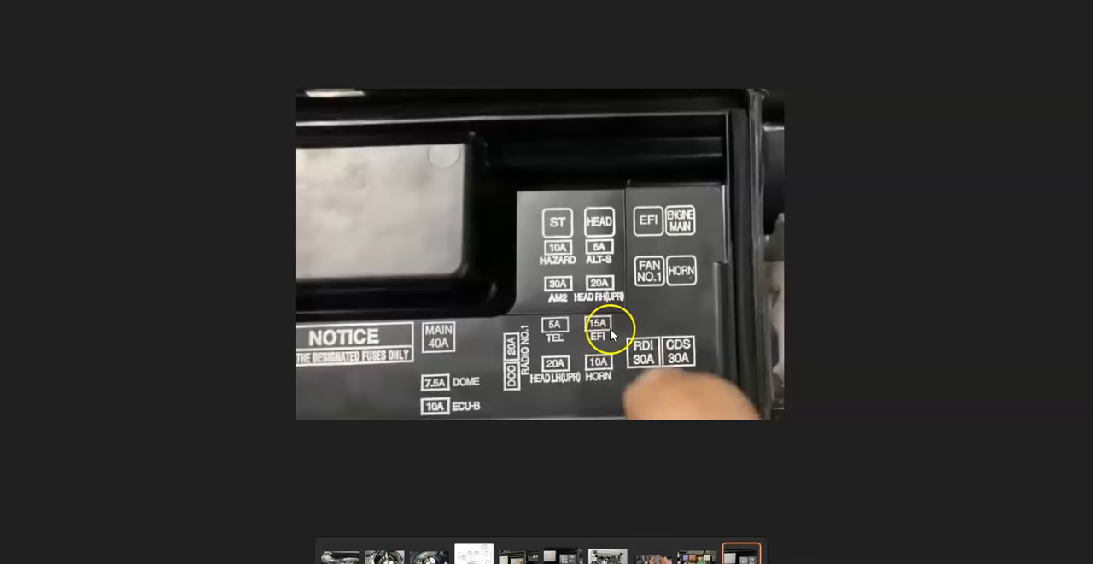
{"action": "mouse_move", "coordinate": [650, 239]}
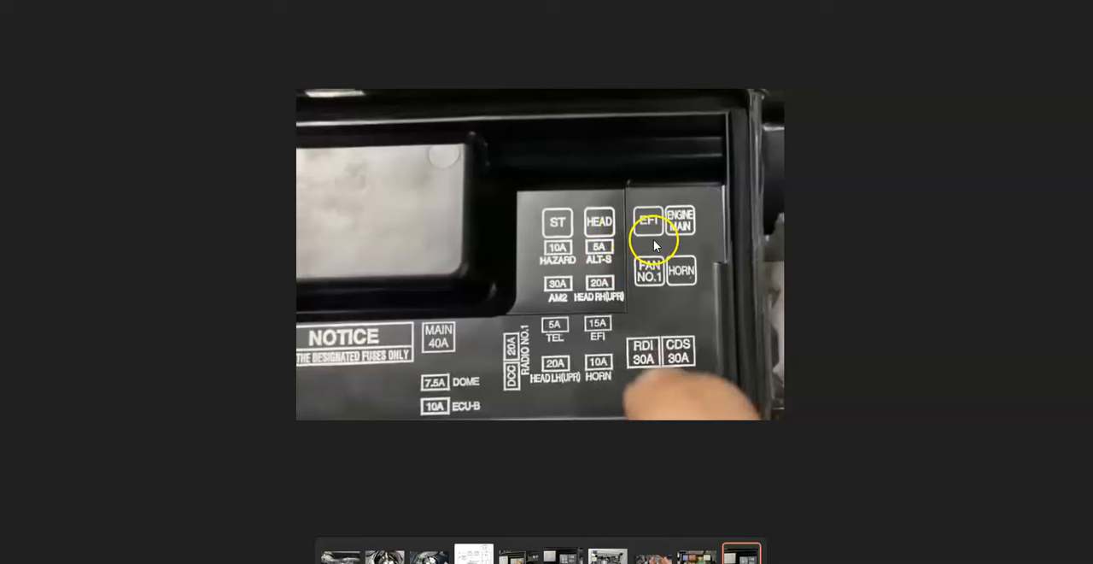
{"action": "left_click", "coordinate": [607, 556]}
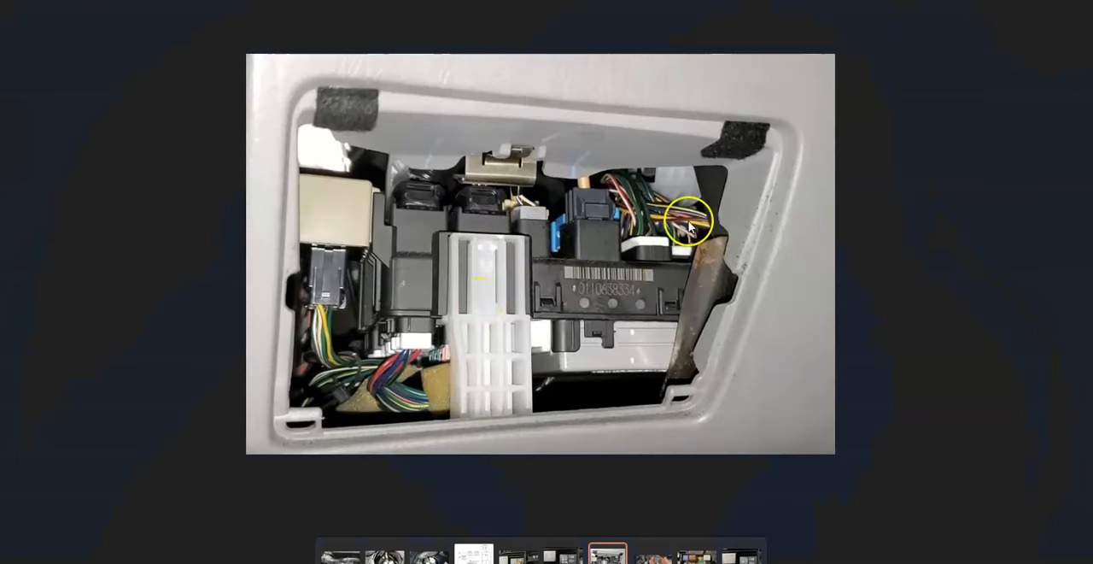
{"action": "mouse_move", "coordinate": [560, 232]}
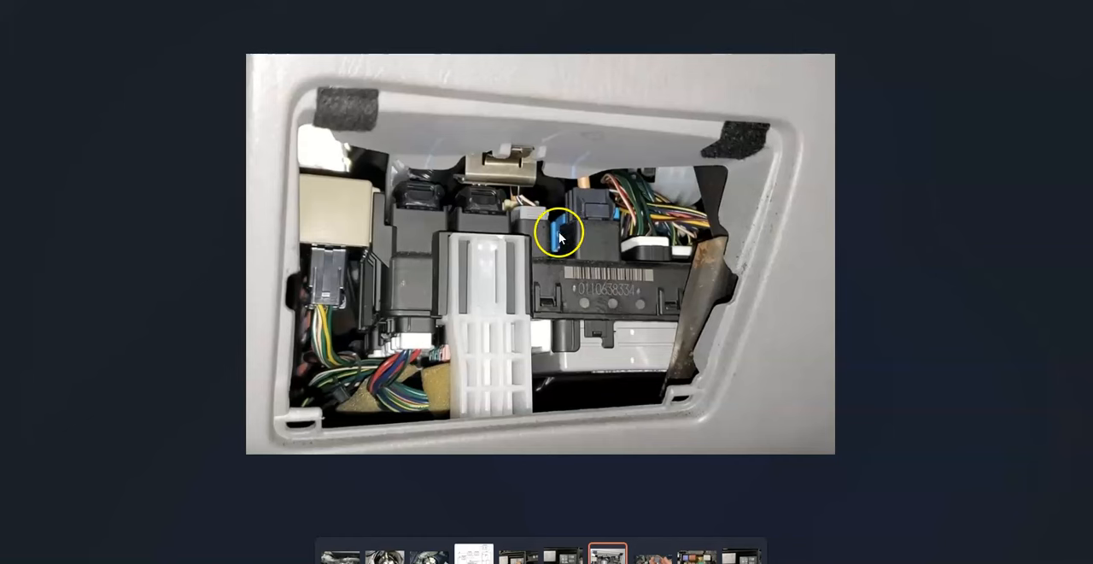
{"action": "mouse_move", "coordinate": [564, 238]}
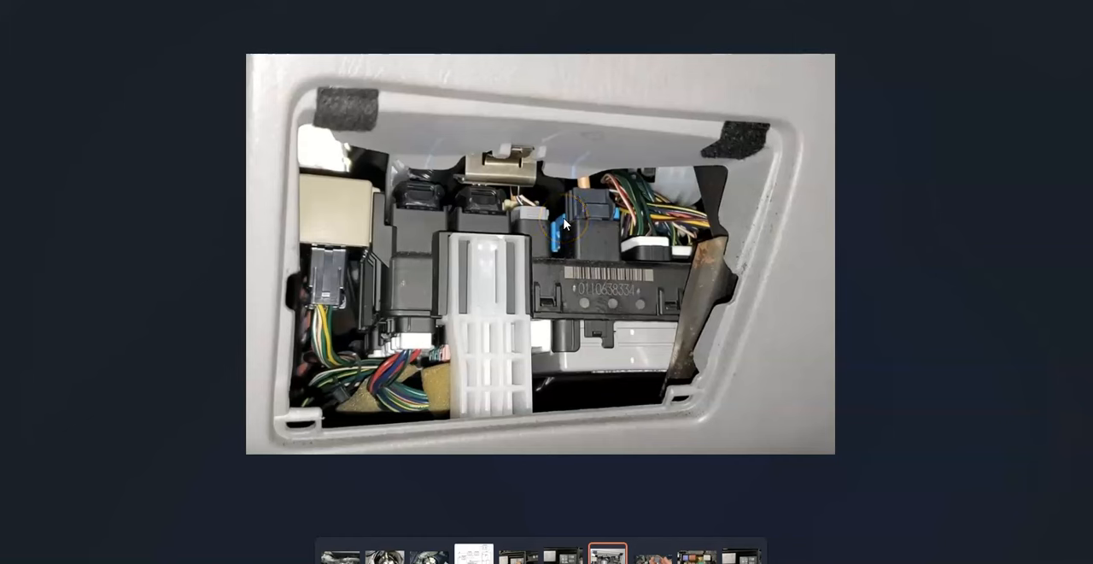
{"action": "mouse_move", "coordinate": [570, 223]}
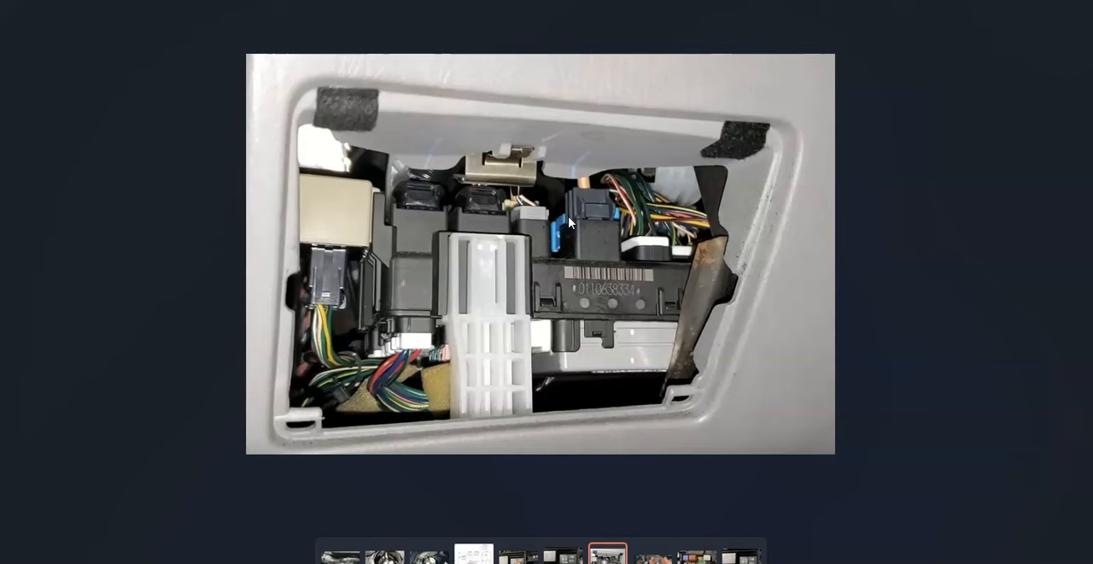
Display the fuel pump circuit schematic showing the EFI relay, C/OPN relay and ECM
{"action": "left_click", "coordinate": [742, 554]}
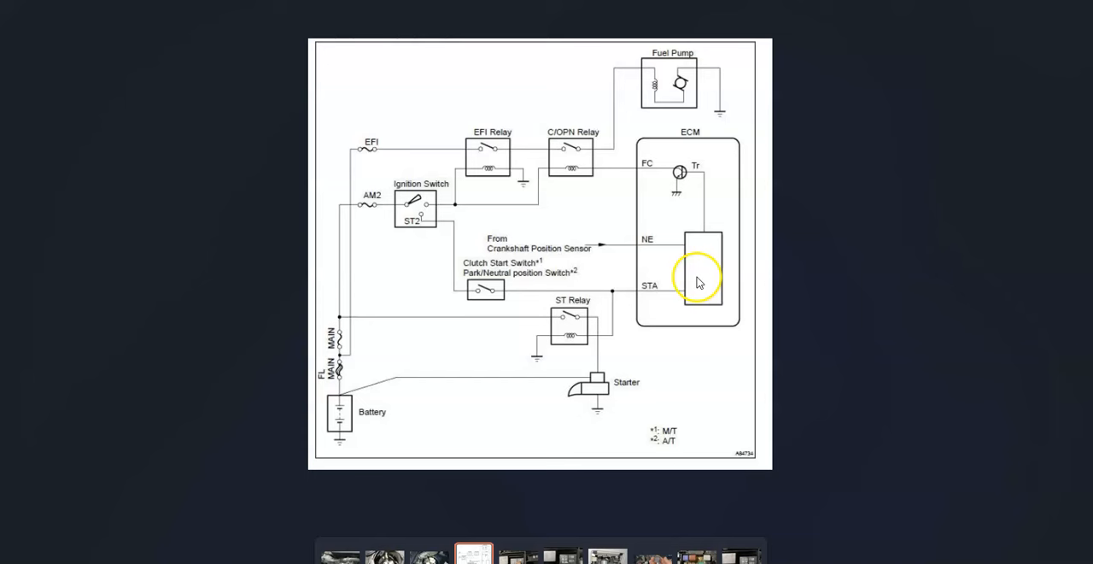
{"action": "mouse_move", "coordinate": [395, 124]}
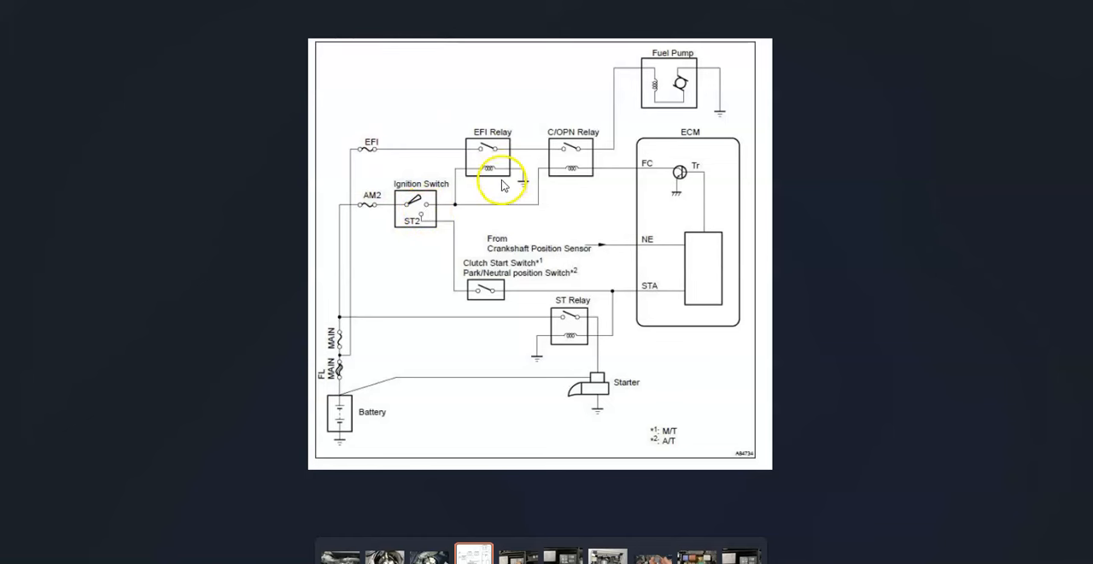
{"action": "mouse_move", "coordinate": [676, 83]}
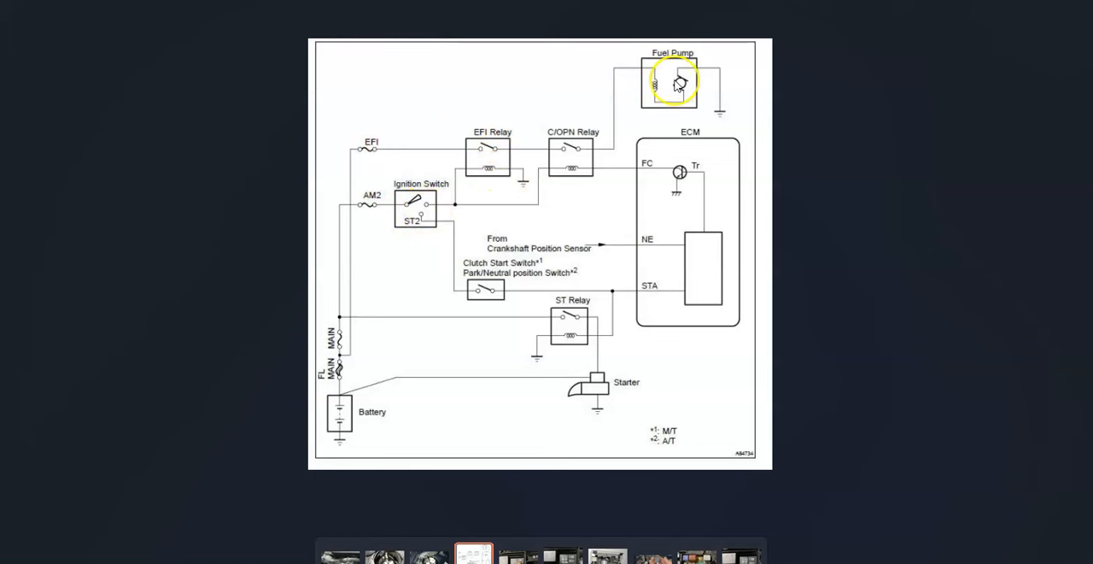
{"action": "mouse_move", "coordinate": [559, 256]}
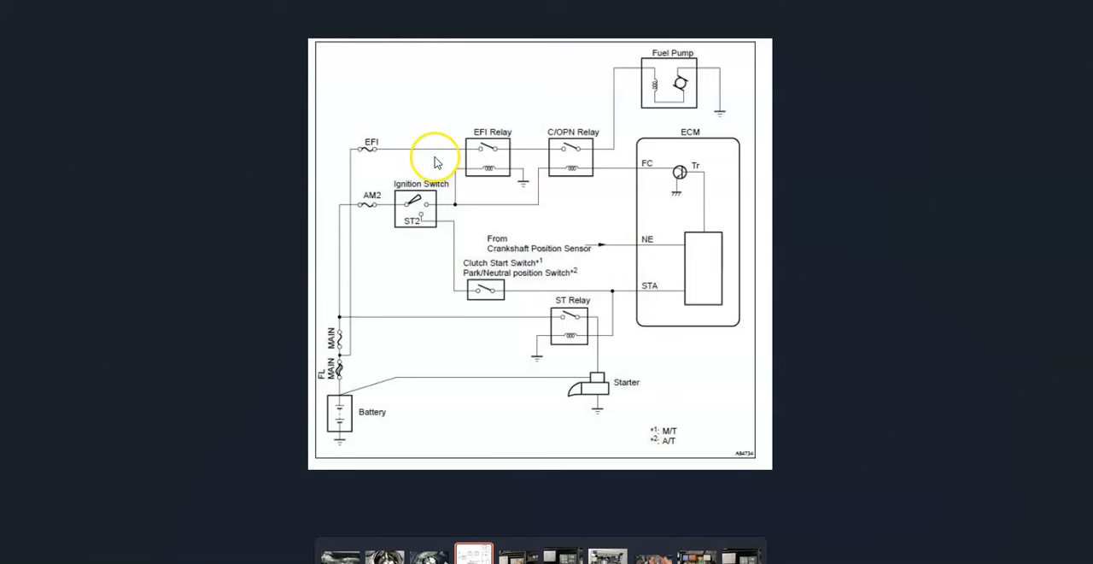
{"action": "mouse_move", "coordinate": [705, 179]}
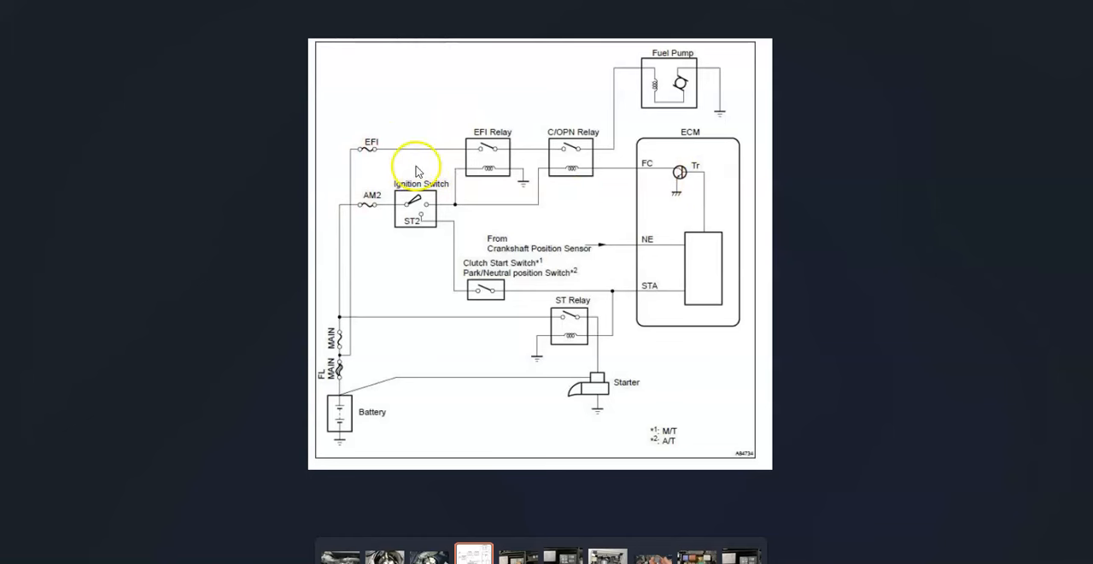
{"action": "mouse_move", "coordinate": [664, 100]}
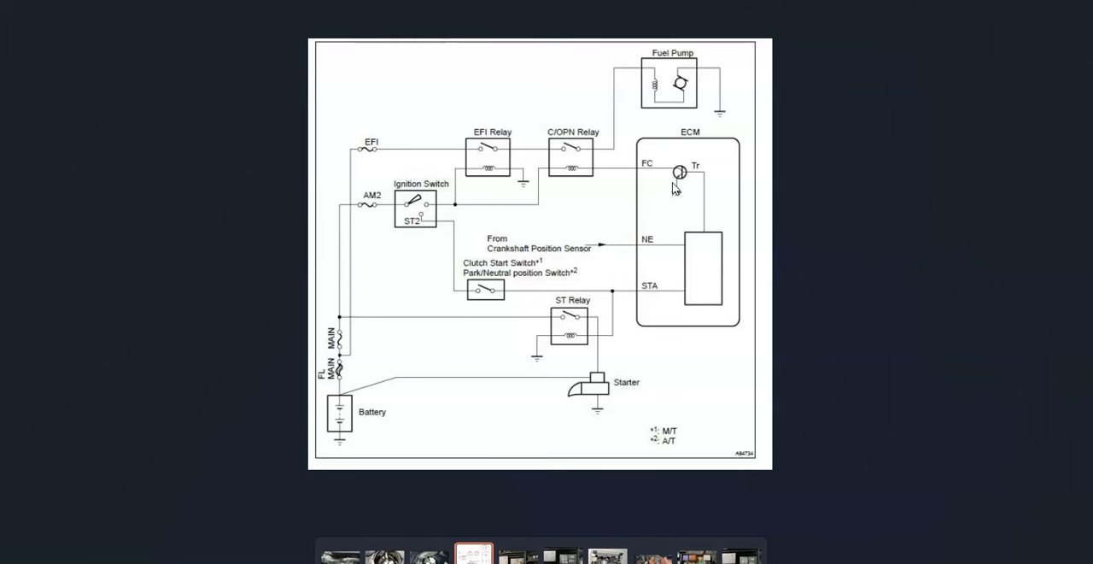
{"action": "mouse_move", "coordinate": [880, 276]}
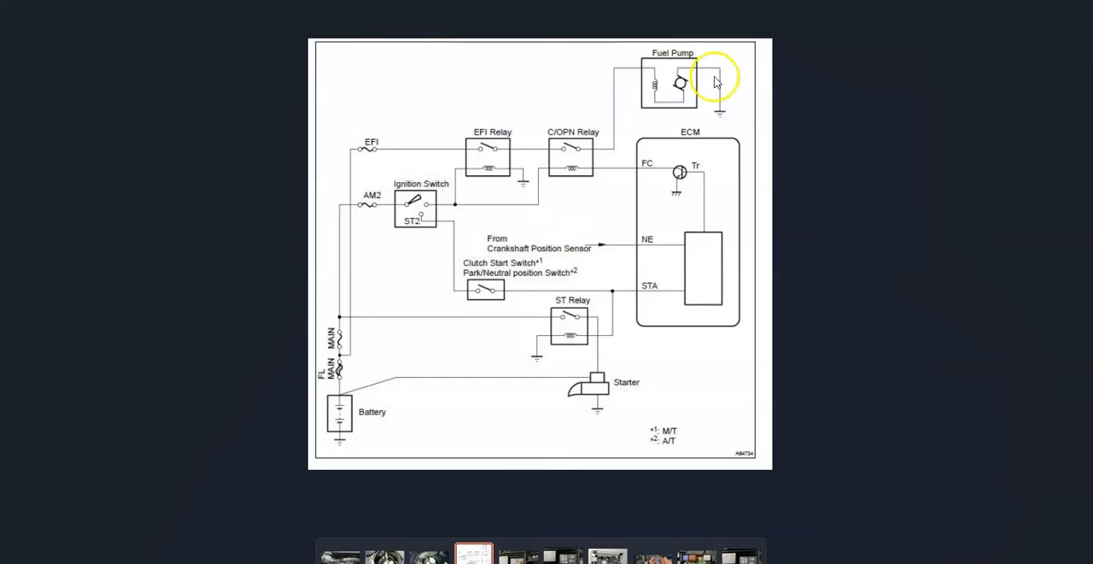
{"action": "mouse_move", "coordinate": [871, 317]}
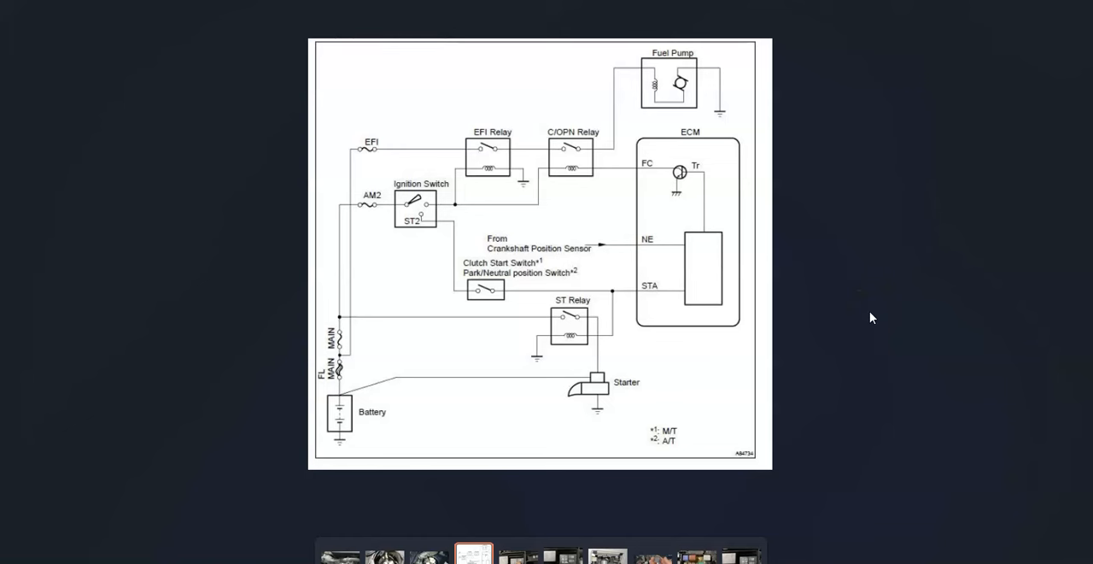